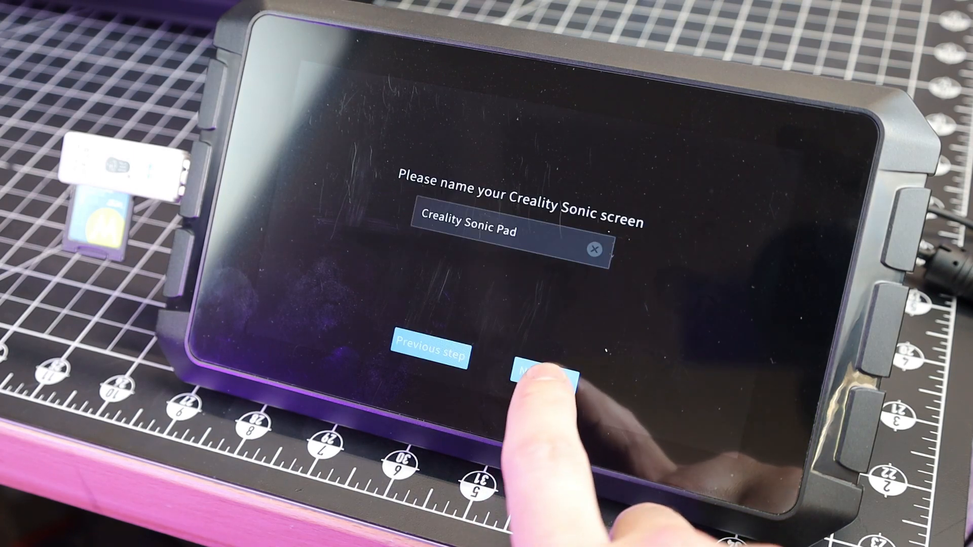
Accept the default screen name and pick the Ender series printer model from the list.
{"action": "left_click", "coordinate": [542, 376]}
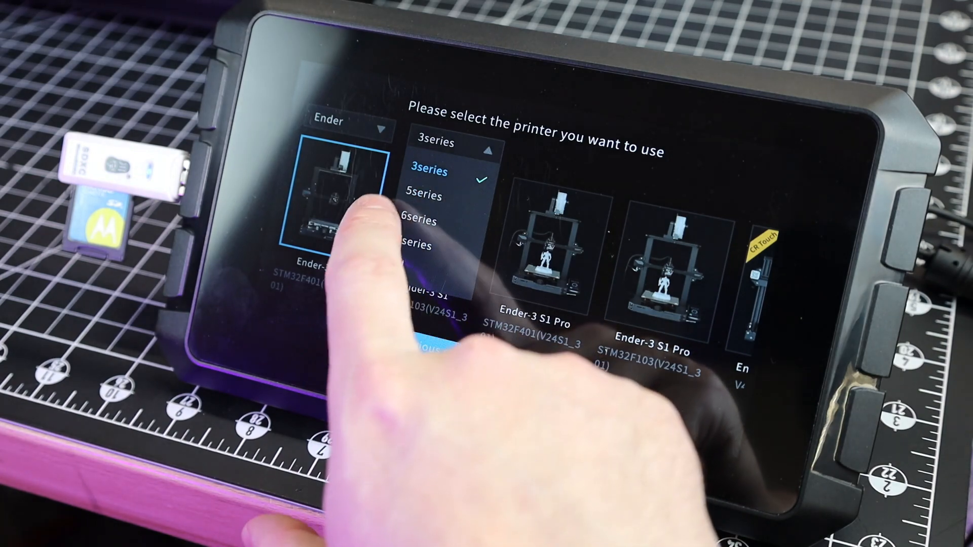
{"action": "left_click", "coordinate": [424, 197]}
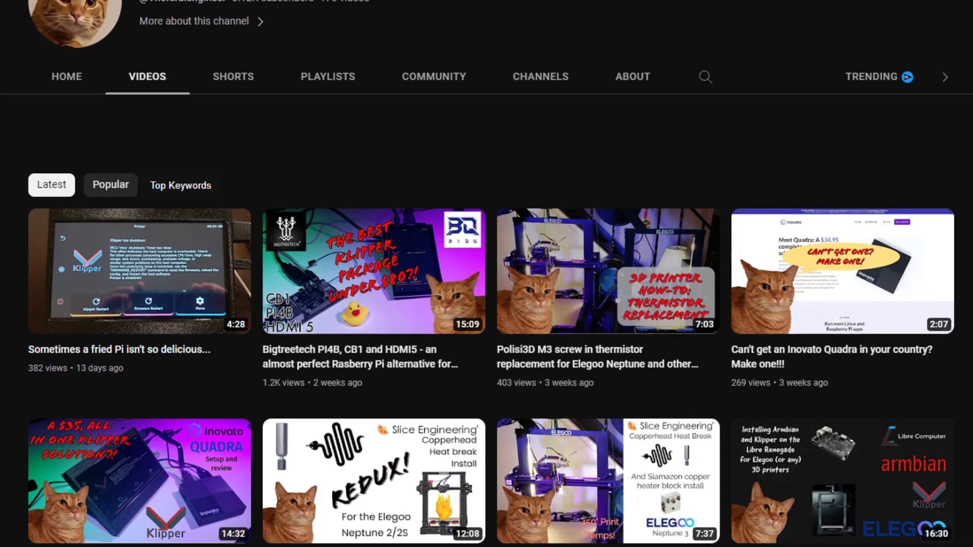
{"action": "scroll", "scroll_direction": "down", "scroll_amount": 3}
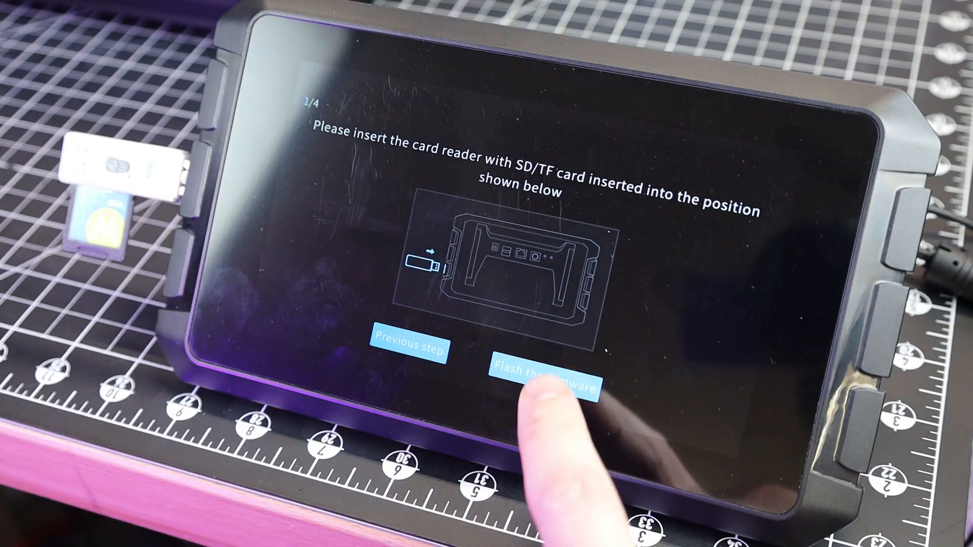
Start the firmware flashing walkthrough toward the power-on step.
{"action": "left_click", "coordinate": [545, 375]}
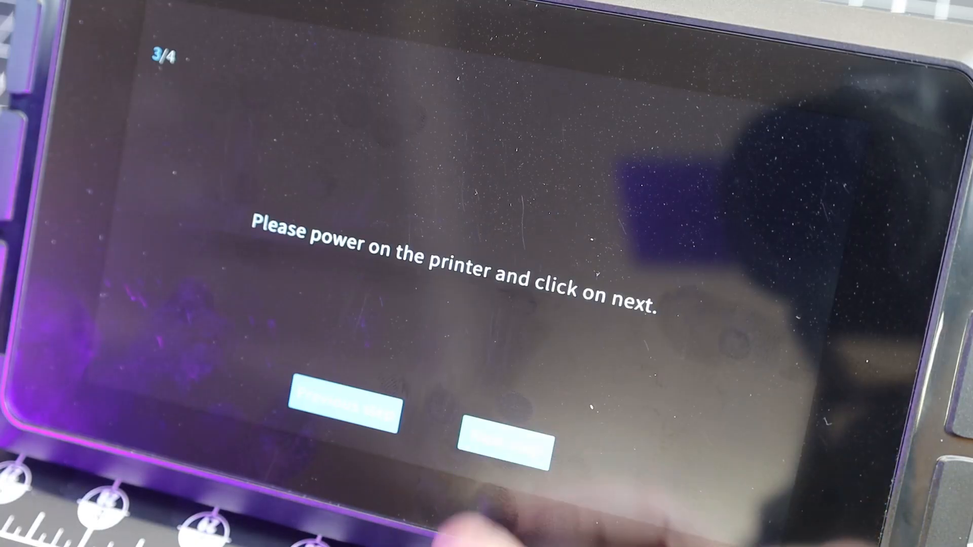
Continue past power-on and USB1 connection into the printer self-test.
{"action": "left_click", "coordinate": [502, 443]}
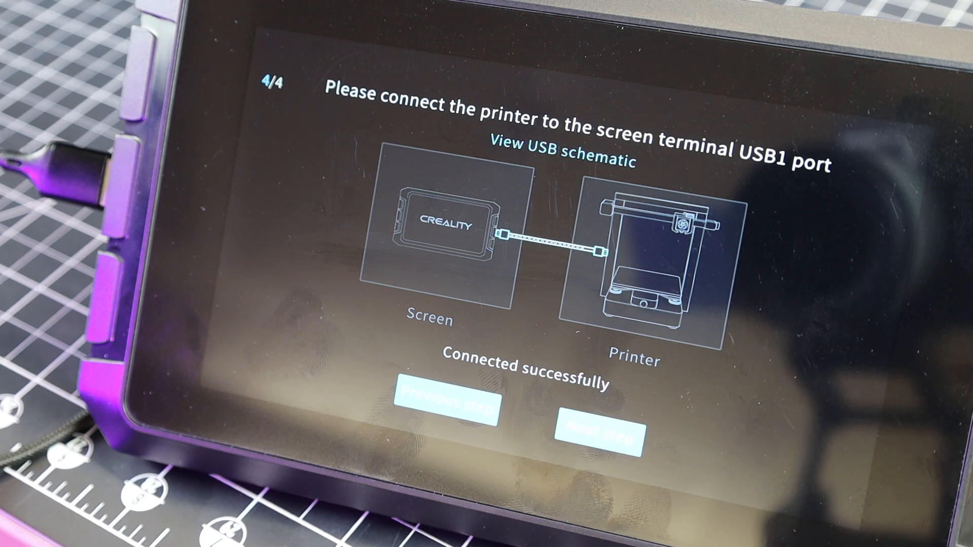
{"action": "left_click", "coordinate": [603, 434]}
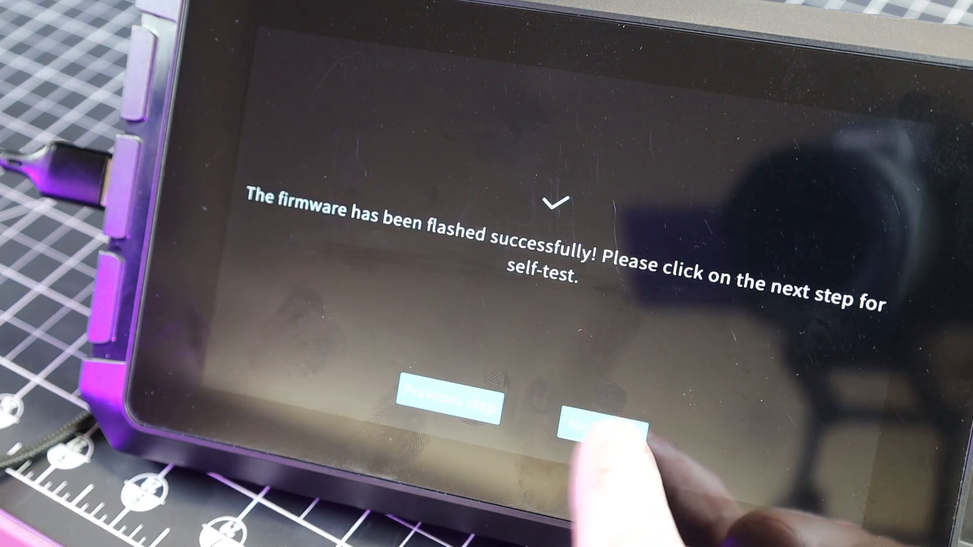
{"action": "left_click", "coordinate": [600, 419]}
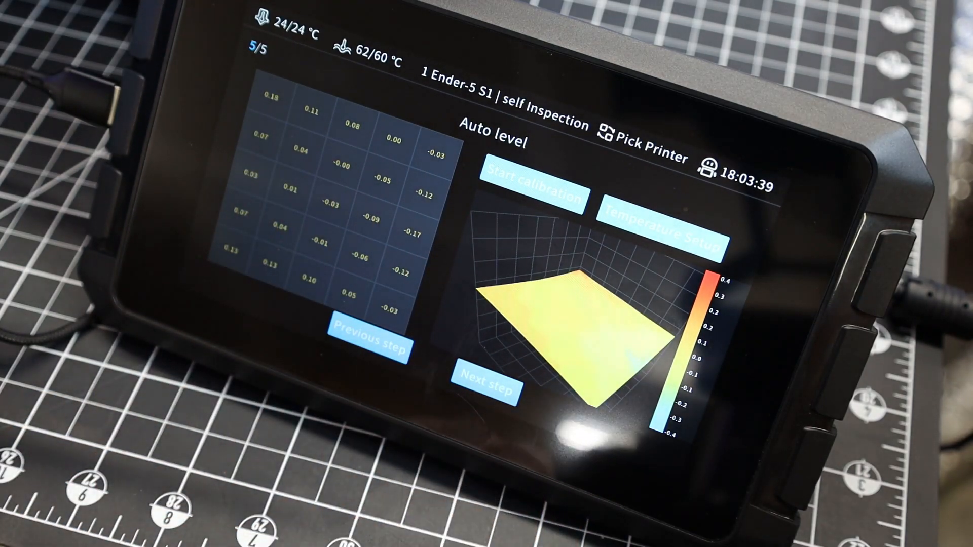
Finish after auto level completes and land on the Ender-5 S1 home screen.
{"action": "left_click", "coordinate": [486, 387]}
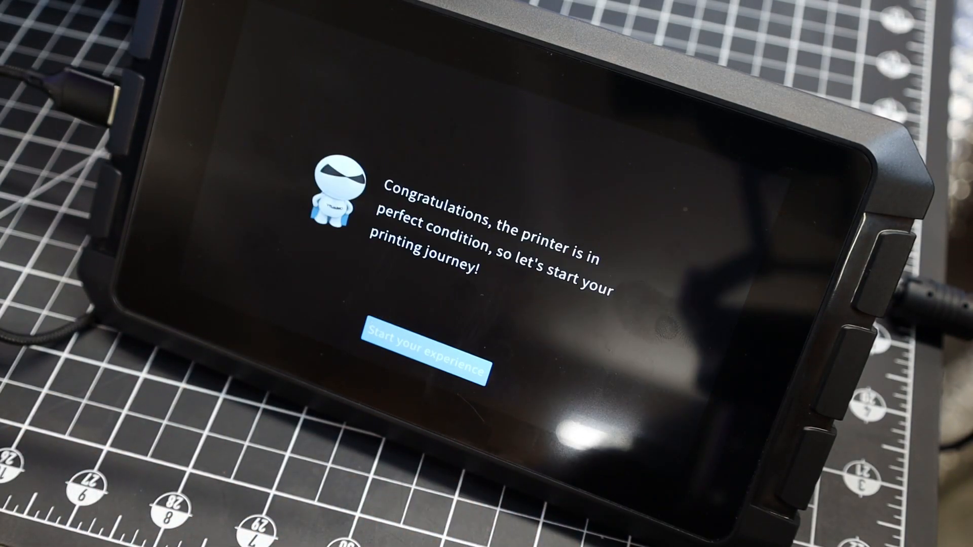
{"action": "left_click", "coordinate": [426, 348]}
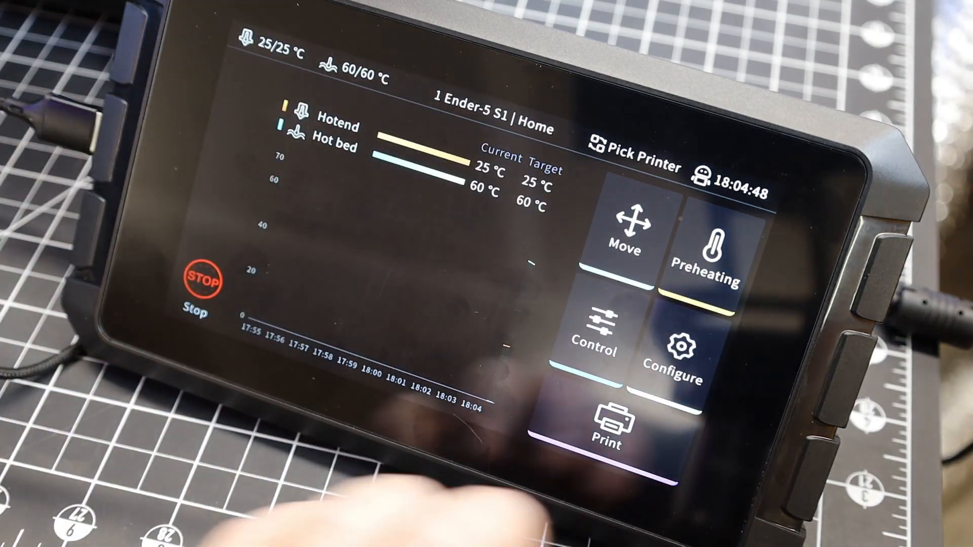
Reach Print History from the home dashboard, listing past jobs with their results.
{"action": "left_click", "coordinate": [713, 254]}
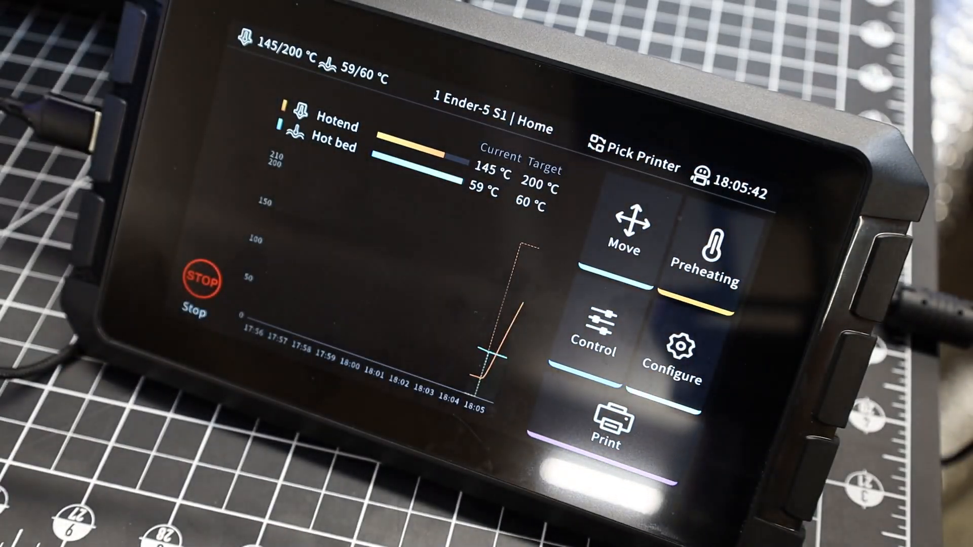
{"action": "left_click", "coordinate": [609, 424]}
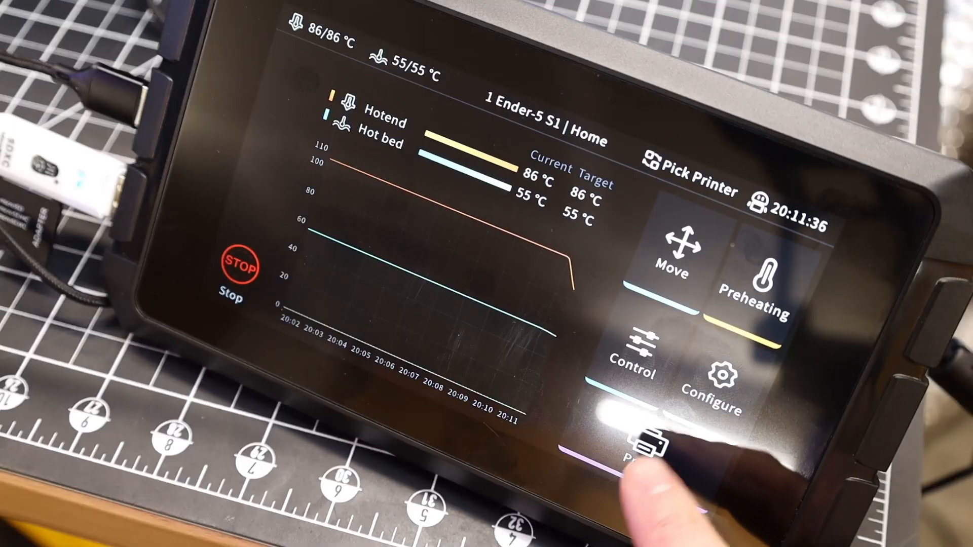
{"action": "left_click", "coordinate": [648, 449]}
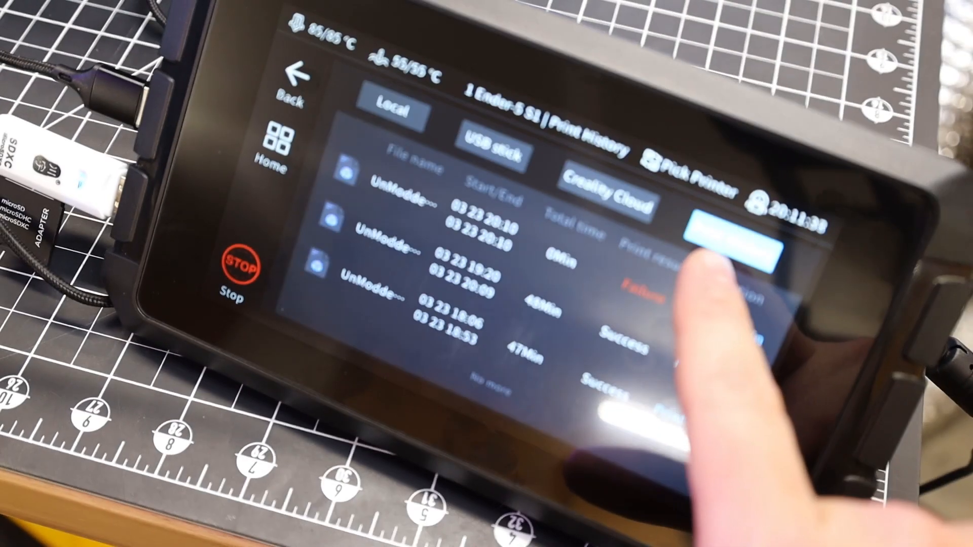